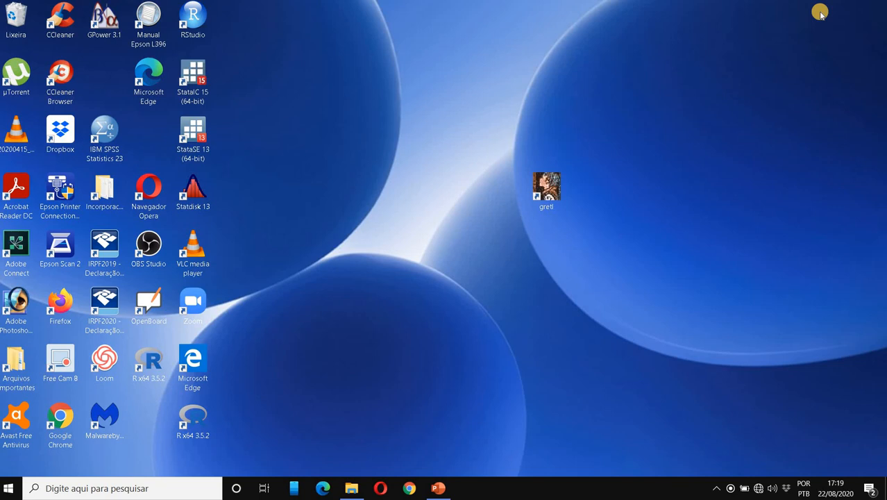
pyautogui.moveTo(742, 89)
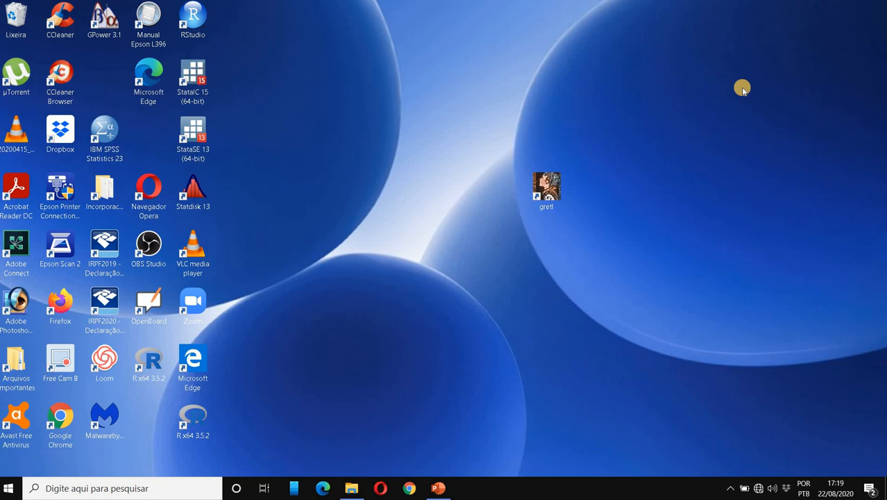
pyautogui.moveTo(567, 189)
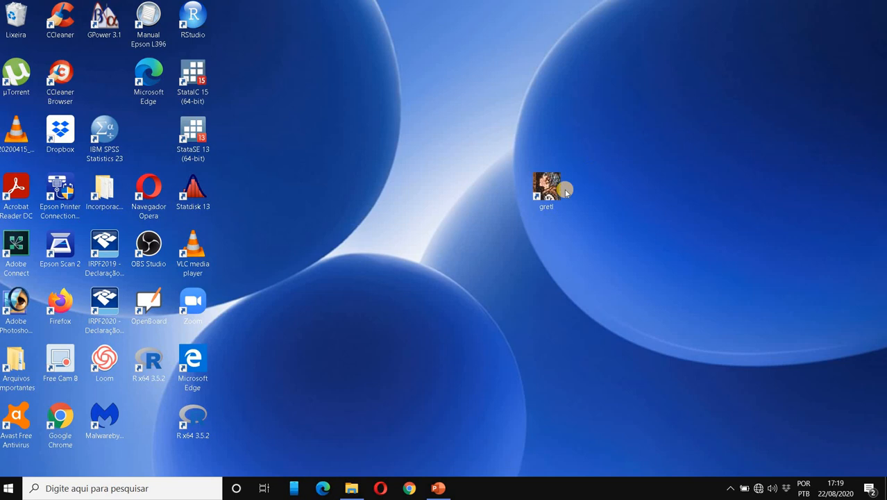
# - Launch gretl and load the HollywoodMoviesedited.gdt dataset with its 16 variables
pyautogui.doubleClick(547, 187)
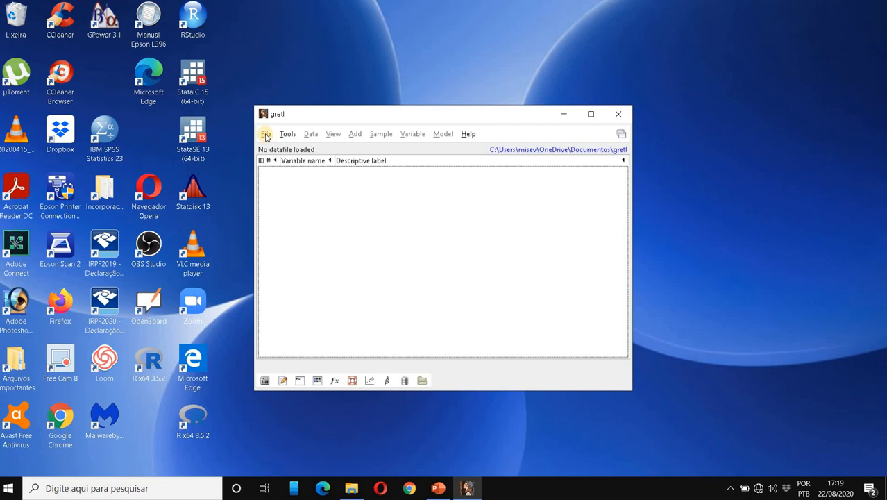
pyautogui.click(267, 133)
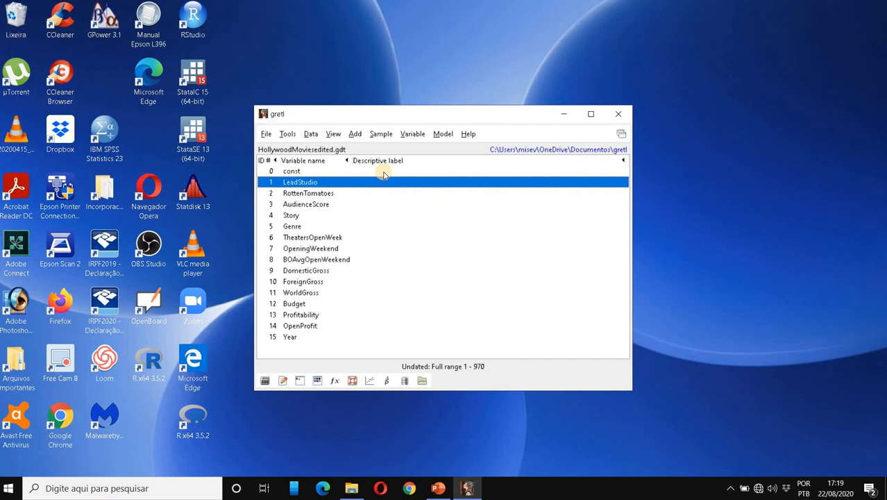
pyautogui.click(122, 489)
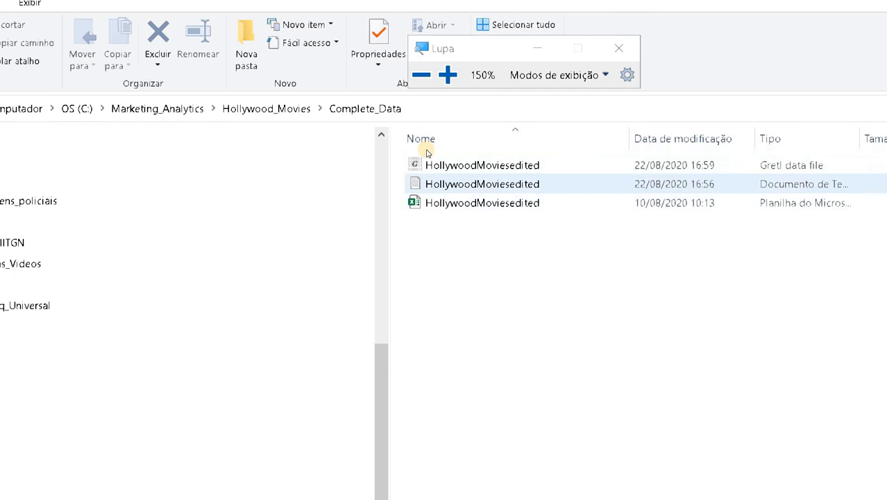
# - View the HollywoodMoviesedited text file's LeadStudio code table starting at 1 = Sony
pyautogui.doubleClick(482, 183)
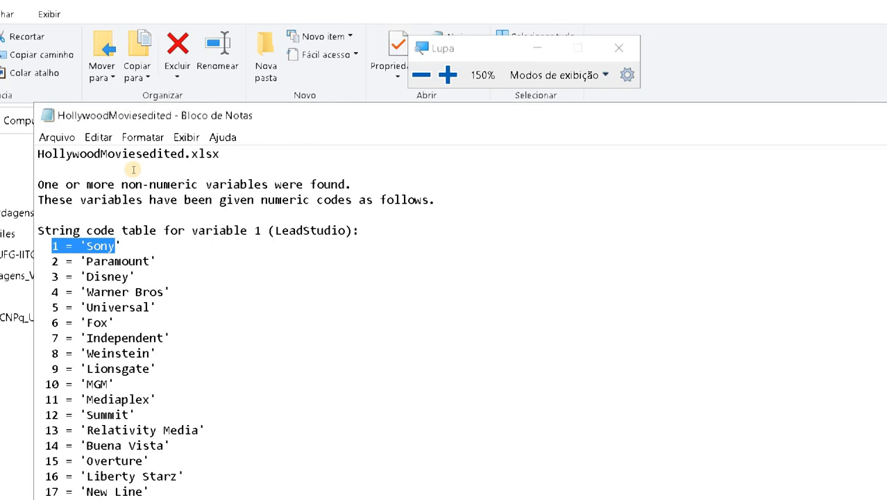
pyautogui.moveTo(312, 230)
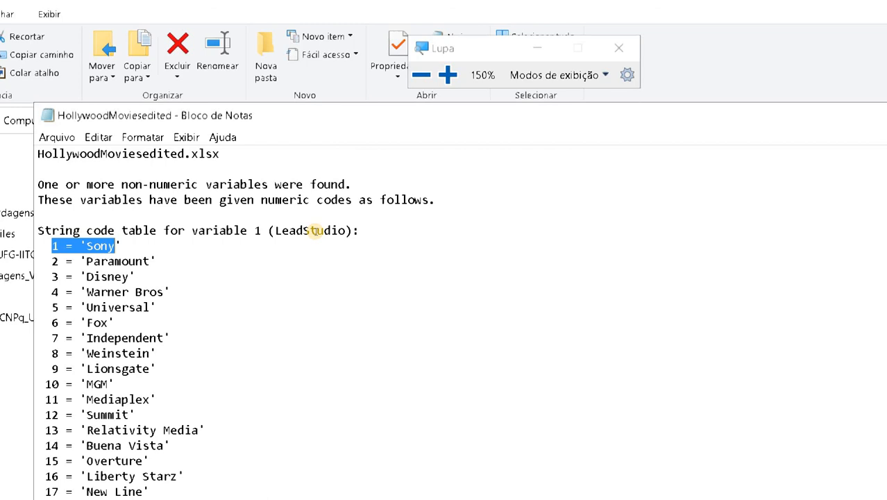
pyautogui.scroll(-3)
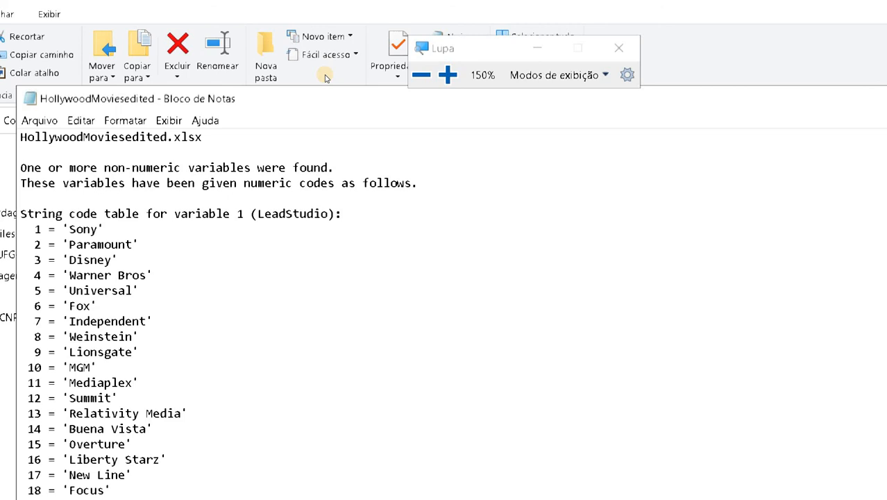
pyautogui.moveTo(244, 233)
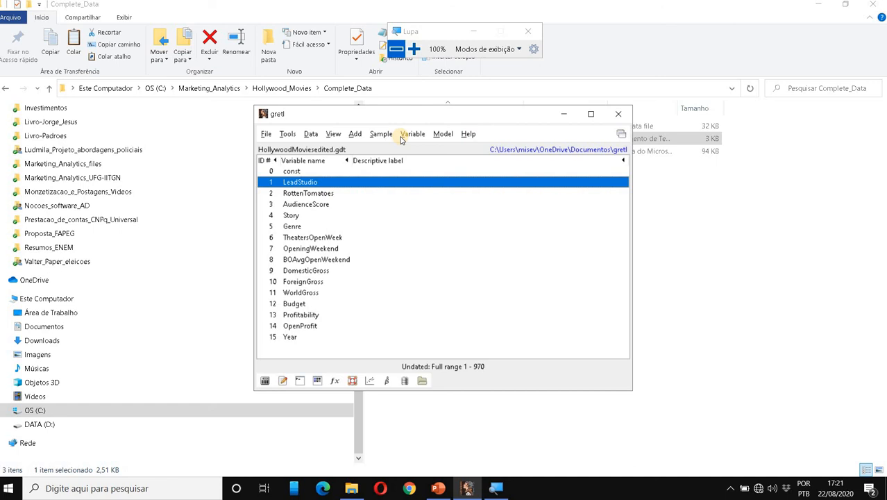
# - Begin a criterion-based sample restriction with LeadStudio as the condition
pyautogui.click(380, 133)
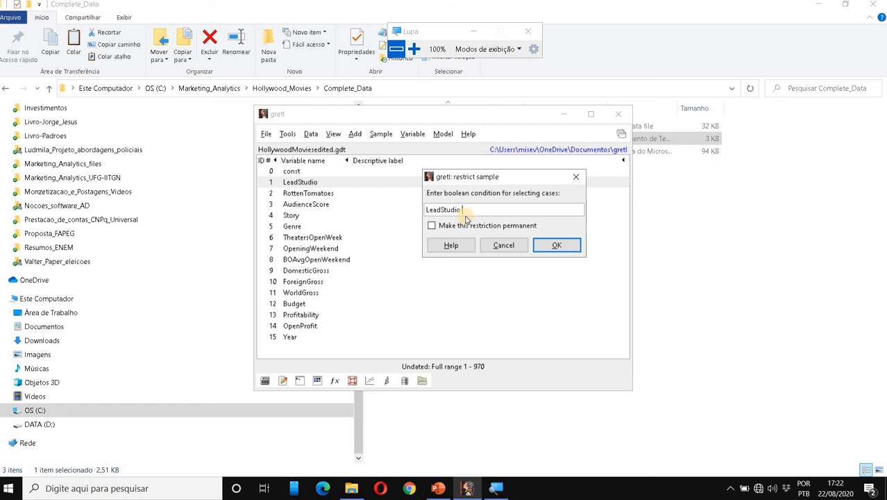
# - Restrict the sample to LeadStudio < 7, leaving 508 of 970 movies
pyautogui.write('< 7')
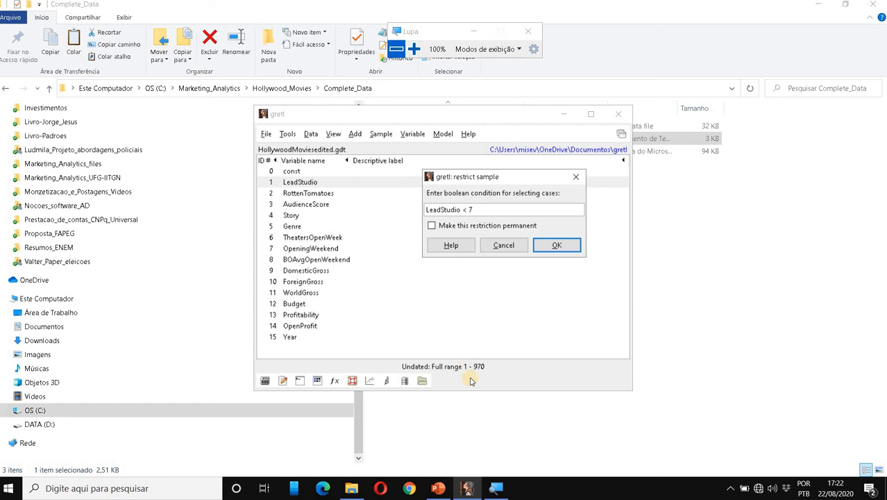
pyautogui.click(557, 244)
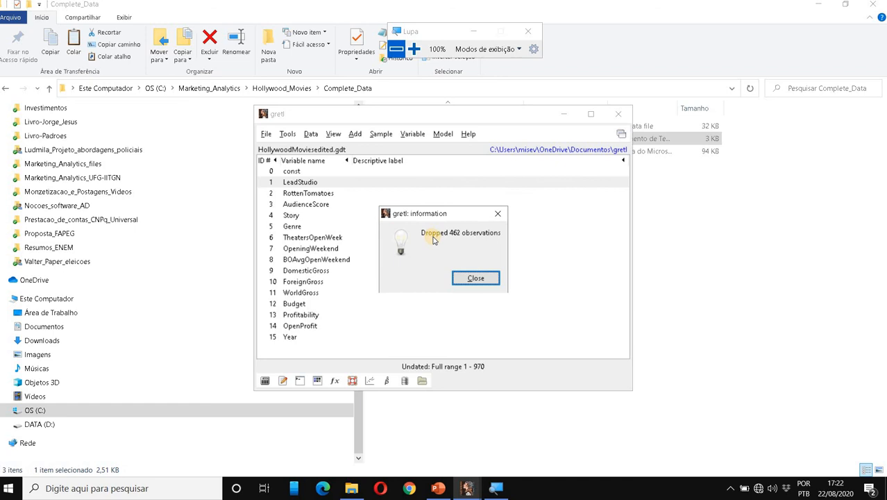
pyautogui.moveTo(457, 240)
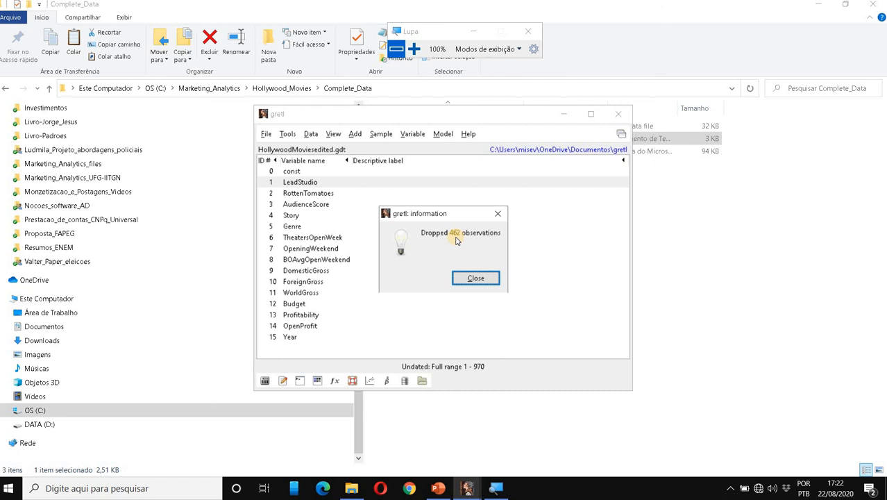
pyautogui.click(475, 278)
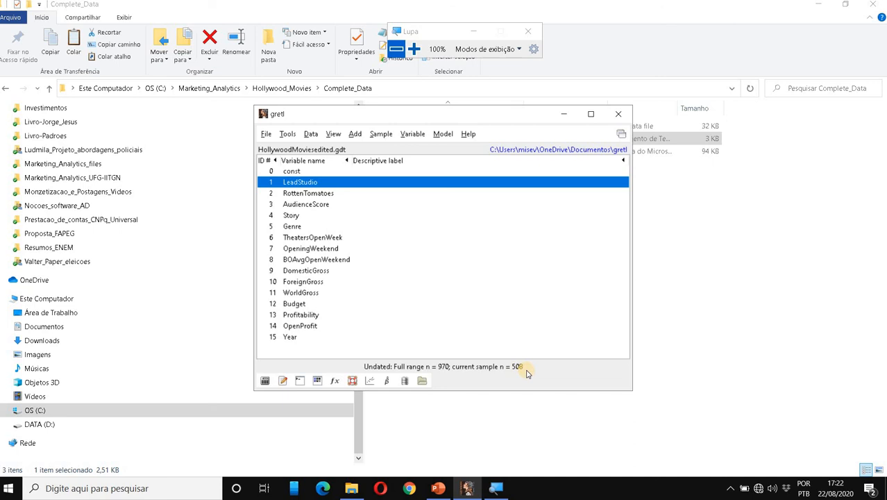
pyautogui.moveTo(526, 374)
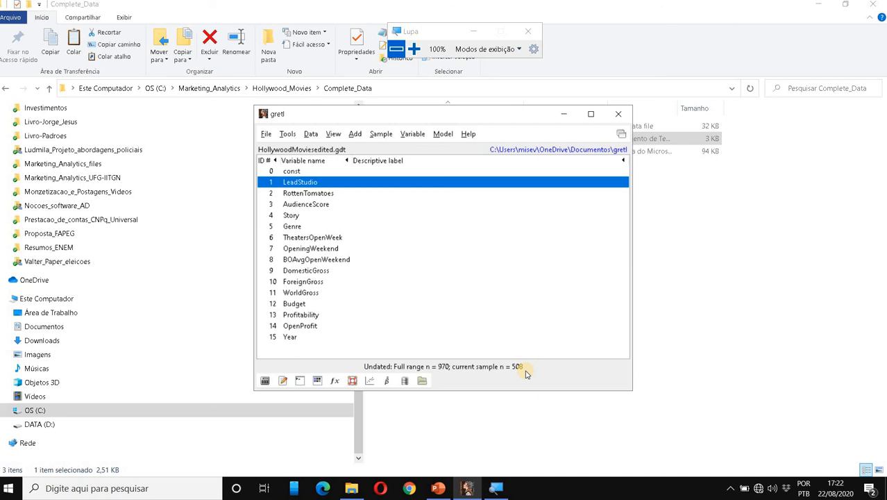
# - Save the 508-movie subsample as Movies_Big6studios.gdt and switch to it as the active dataset
pyautogui.click(266, 133)
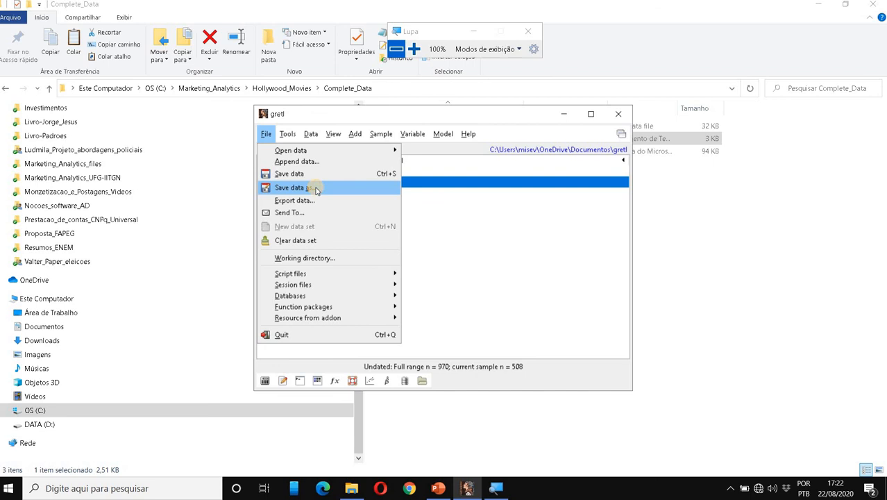
pyautogui.click(289, 187)
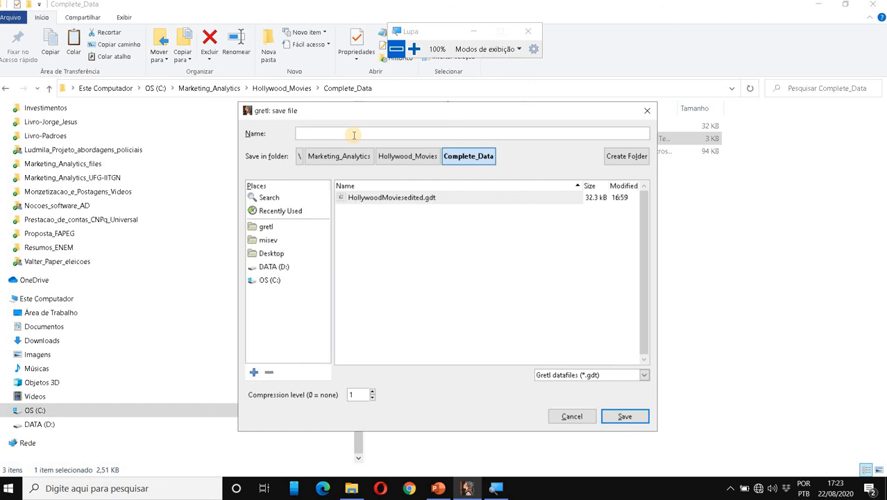
pyautogui.write('Movies_')
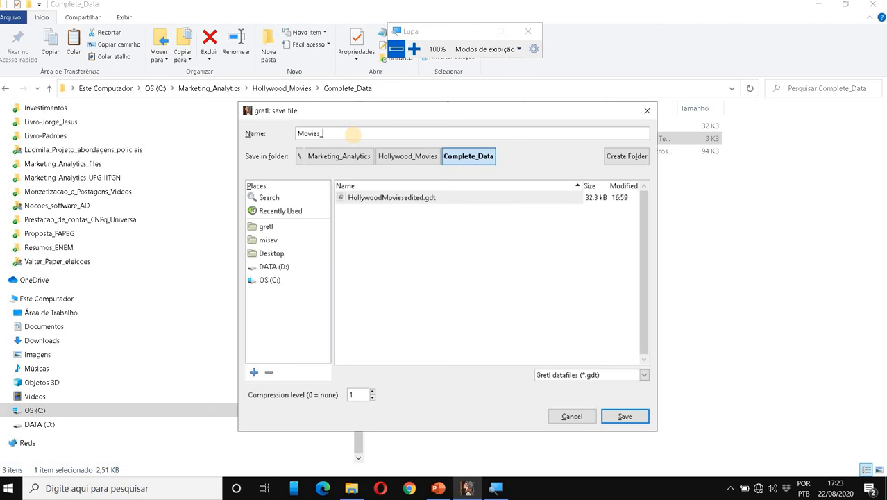
pyautogui.click(625, 417)
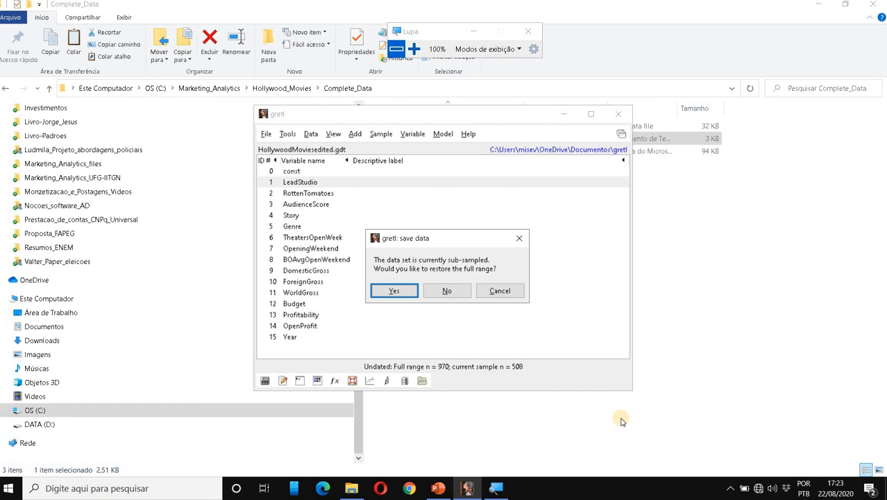
pyautogui.click(447, 291)
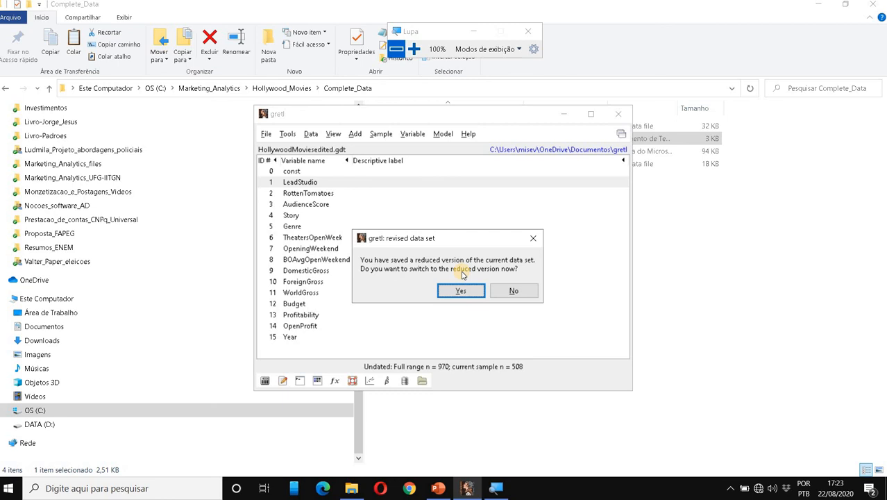
pyautogui.click(461, 291)
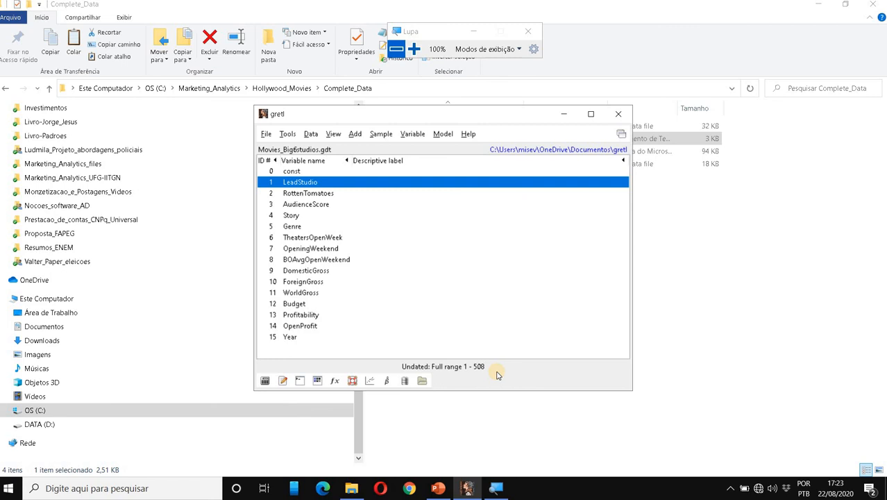
pyautogui.moveTo(502, 375)
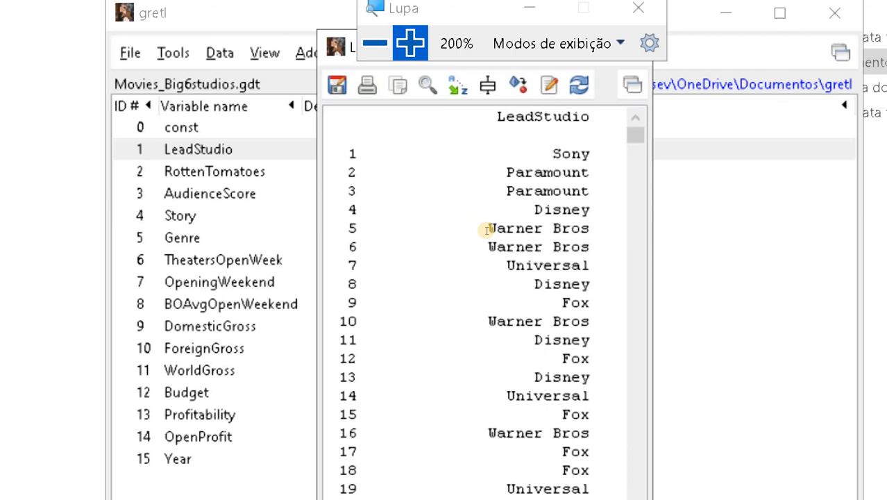
pyautogui.moveTo(548, 115)
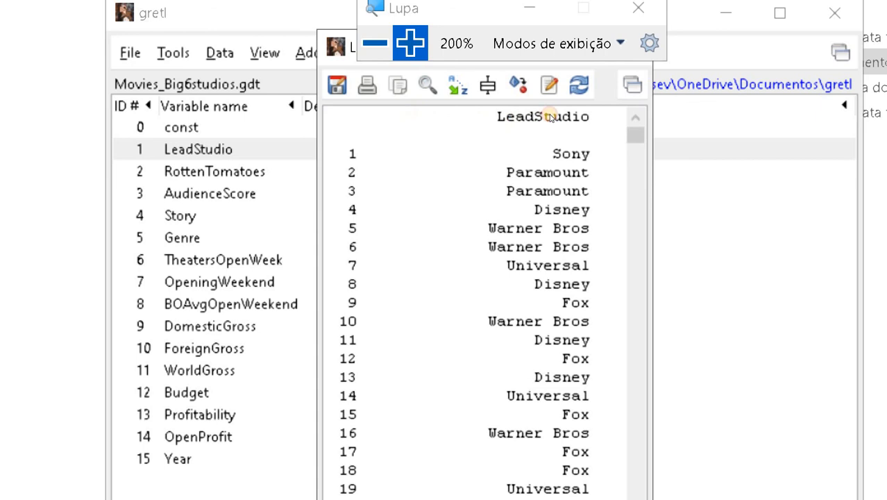